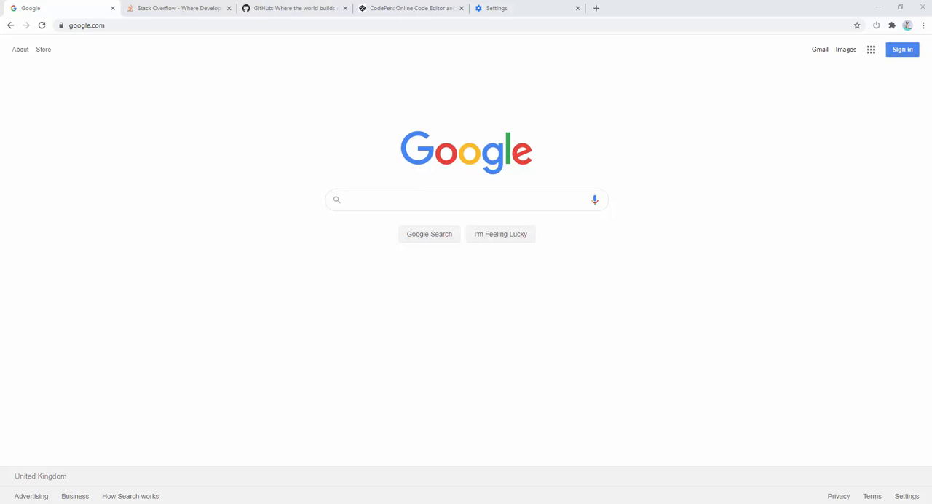
Step: Show the Auto Tab Discard popup from the Chrome toolbar icon
click(877, 35)
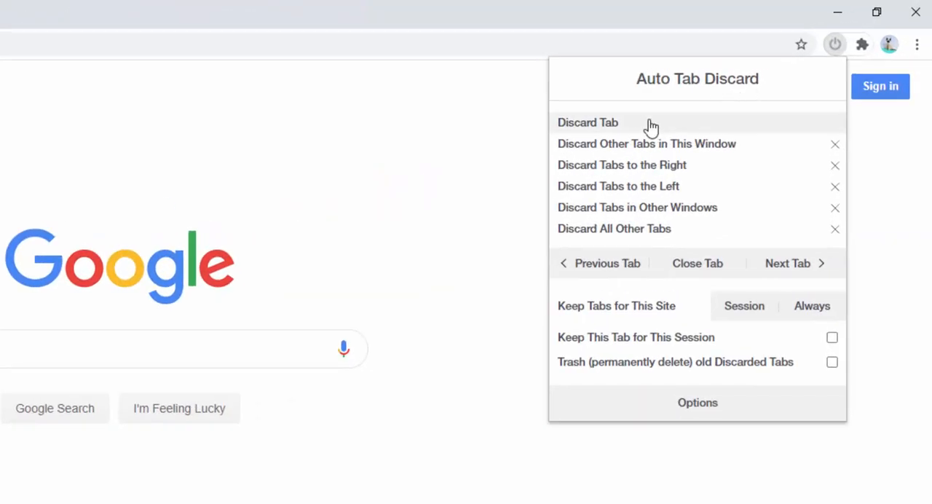
mouse_move(634, 134)
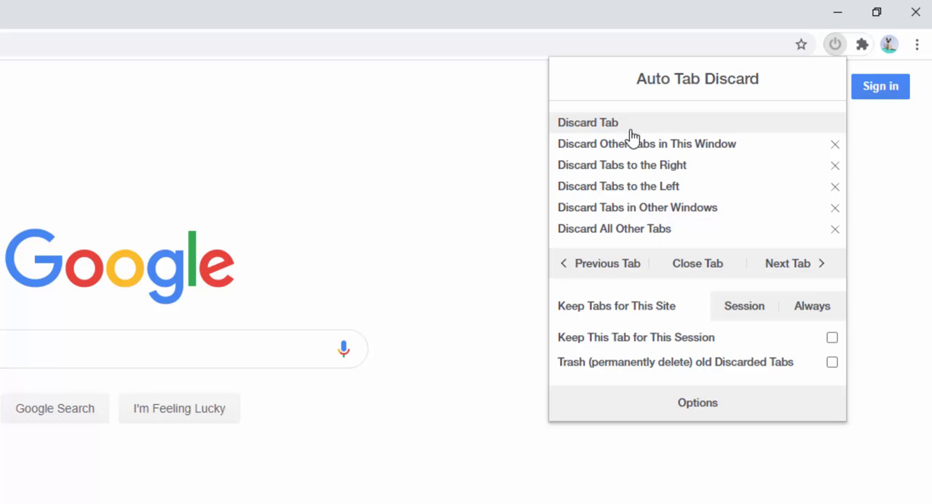
mouse_move(740, 174)
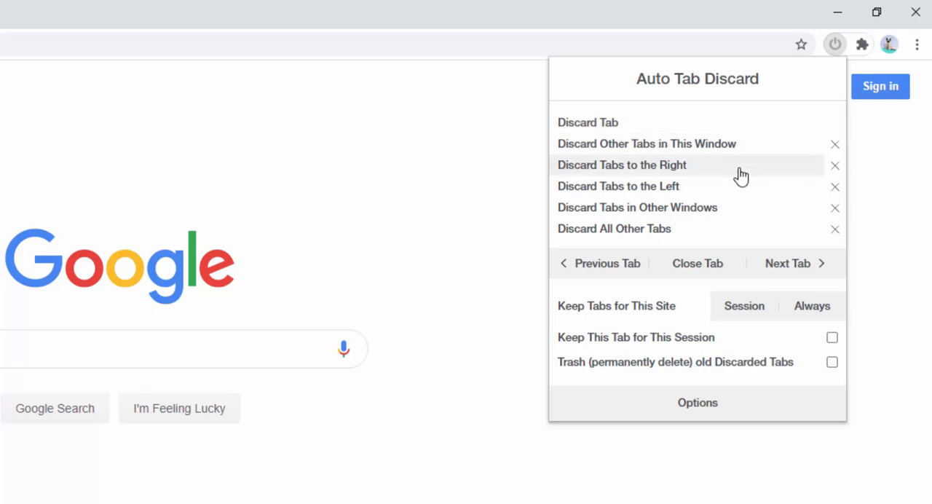
mouse_move(739, 186)
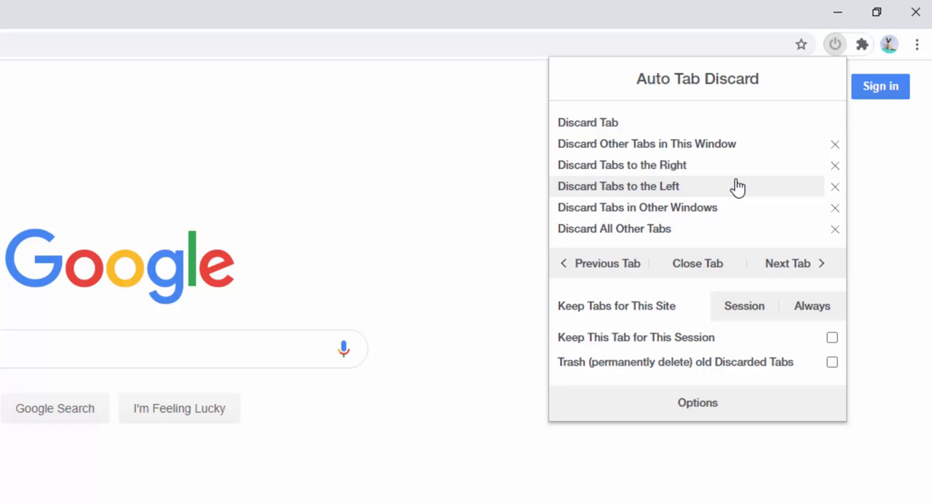
mouse_move(736, 206)
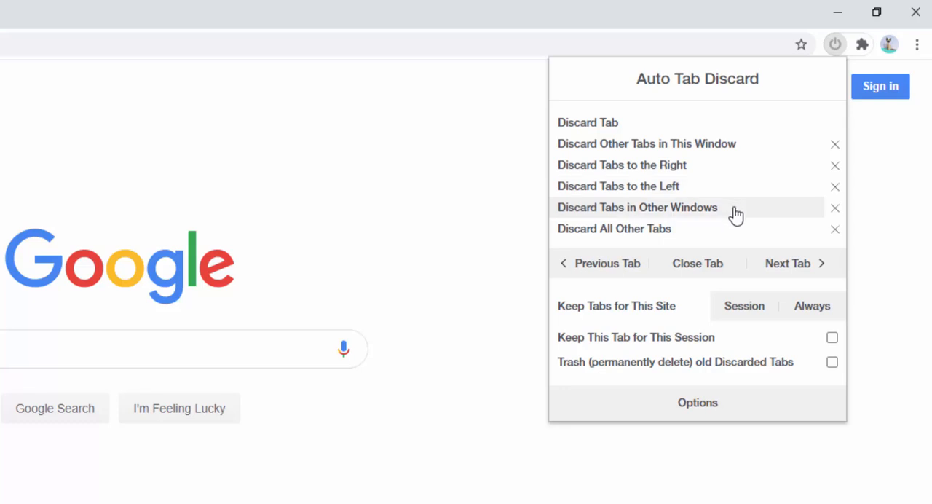
mouse_move(729, 229)
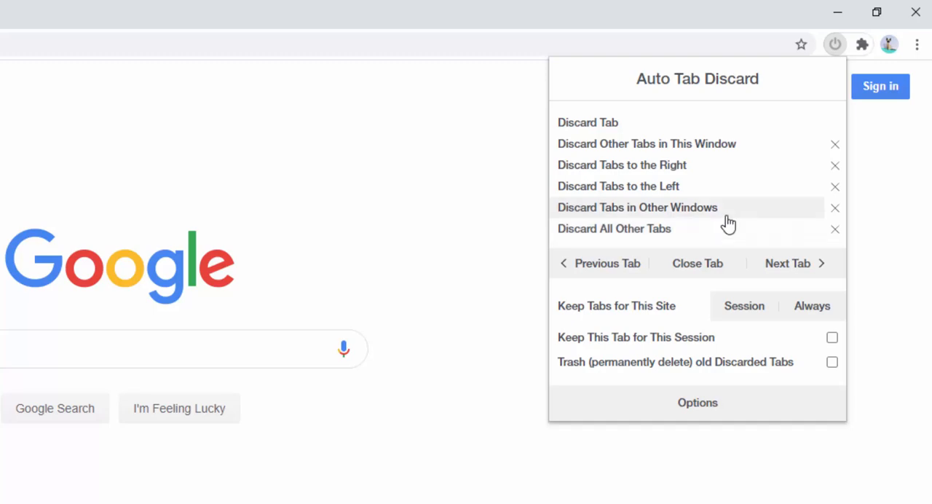
mouse_move(609, 142)
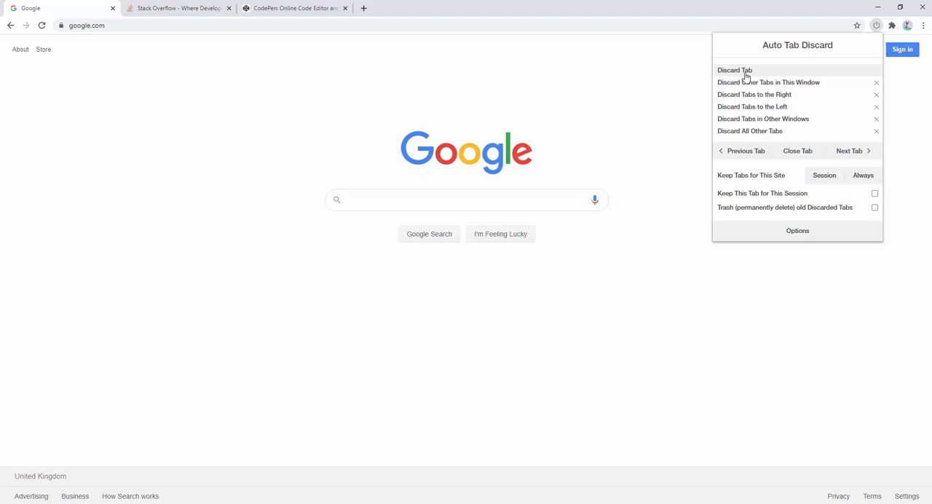
Step: Discard tabs from the popup, then revisit the Stack Overflow and CodePen tabs so they reload
click(178, 9)
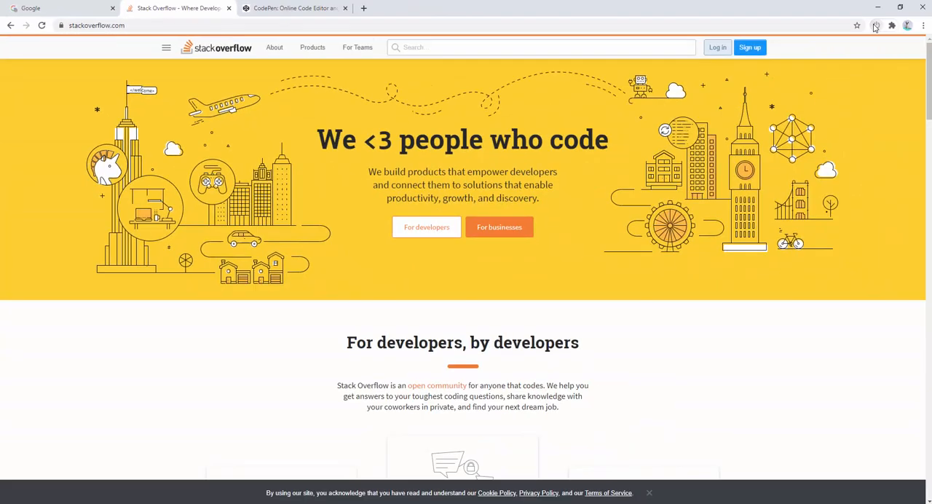
click(291, 9)
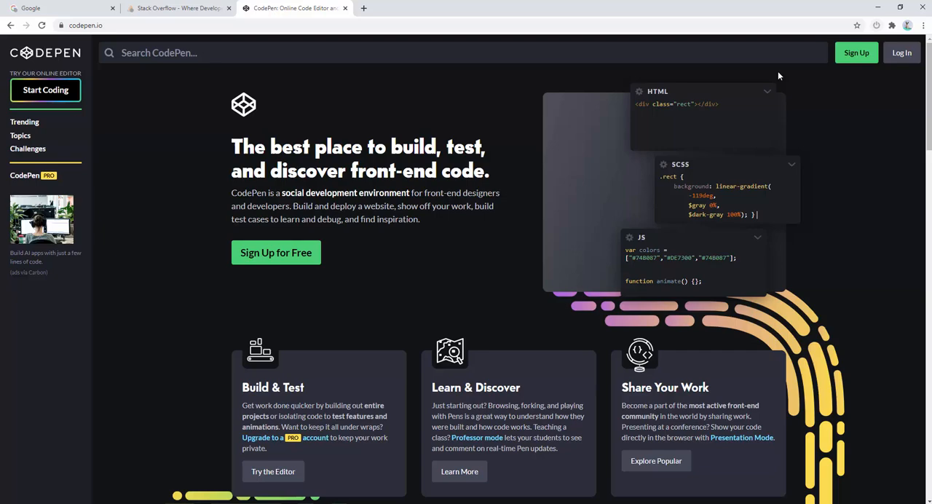
mouse_move(177, 9)
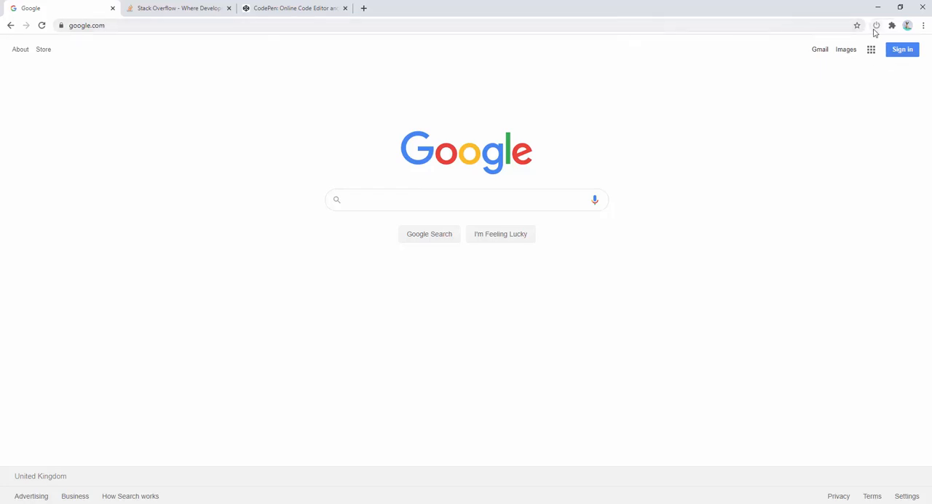
click(877, 26)
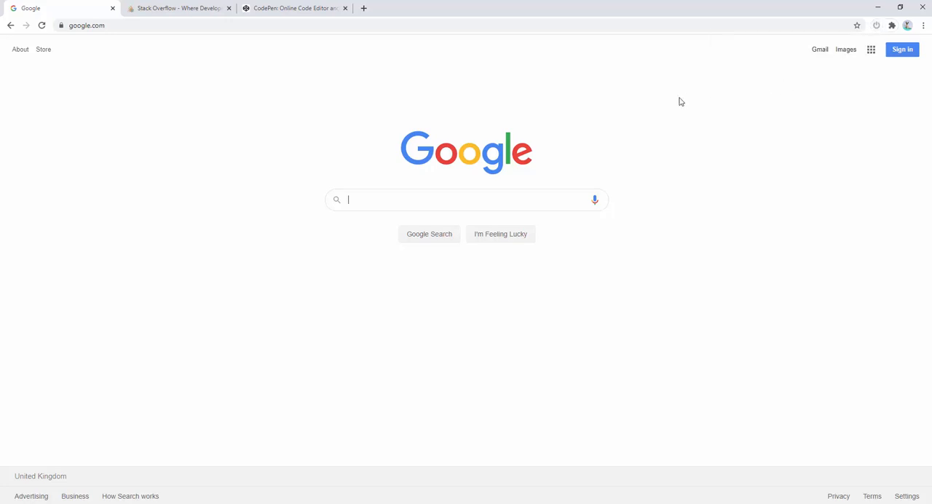
mouse_move(174, 18)
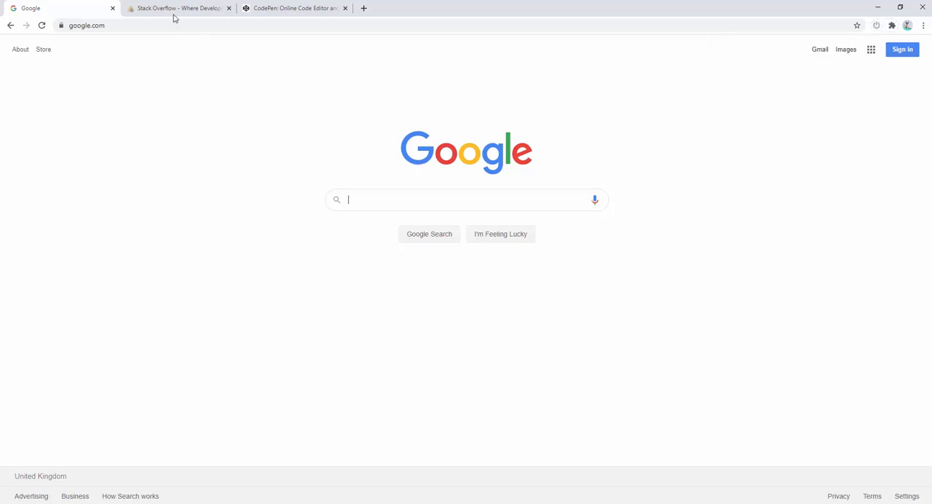
click(177, 9)
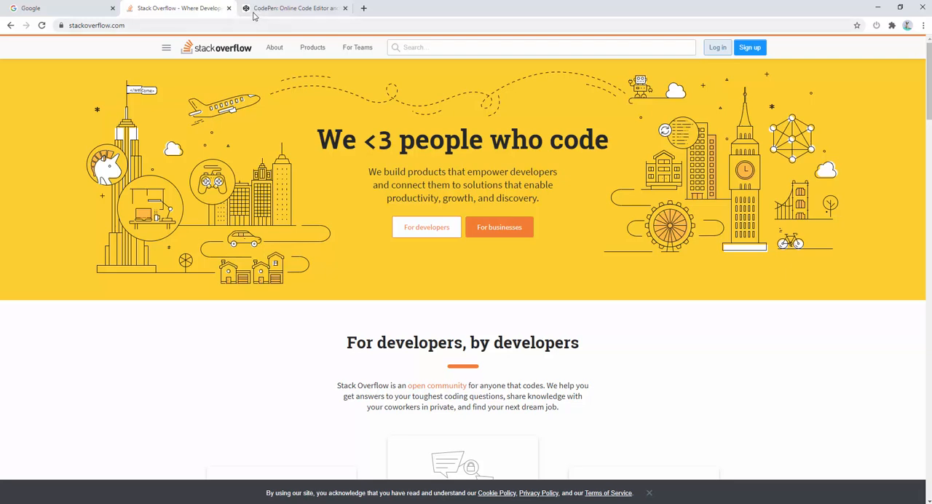
click(877, 26)
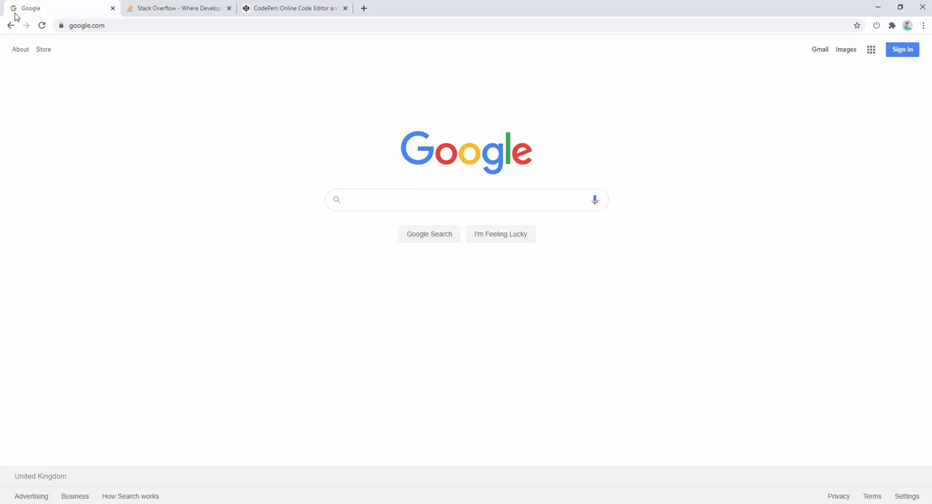
mouse_move(877, 32)
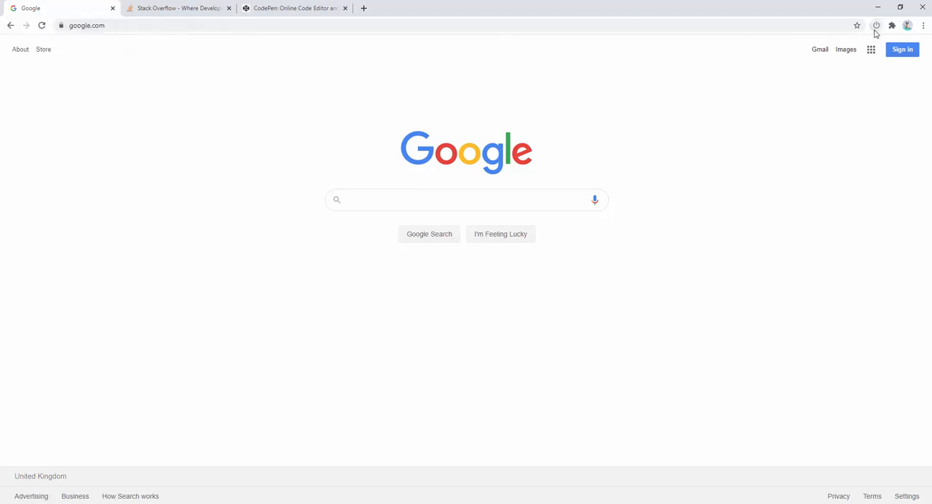
Step: Use Discard All Other Tabs from Google, then revisit Stack Overflow so it reloads
click(877, 27)
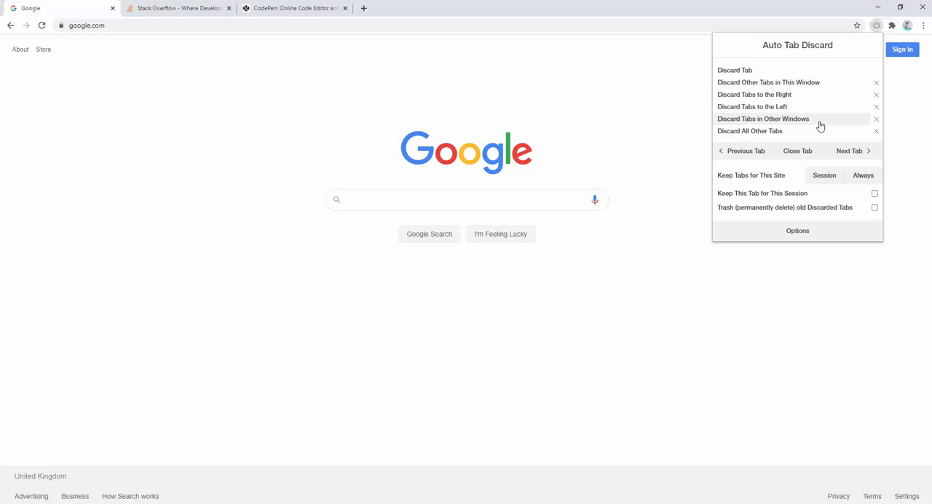
mouse_move(817, 137)
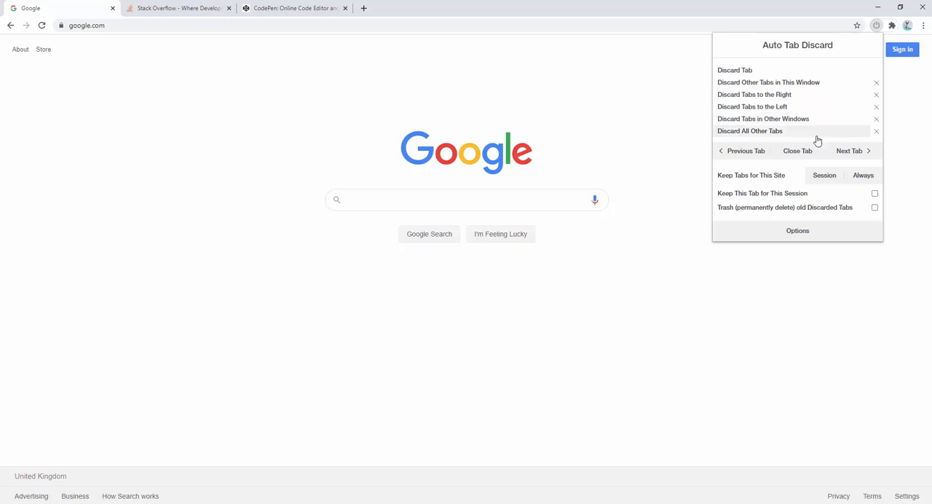
click(370, 64)
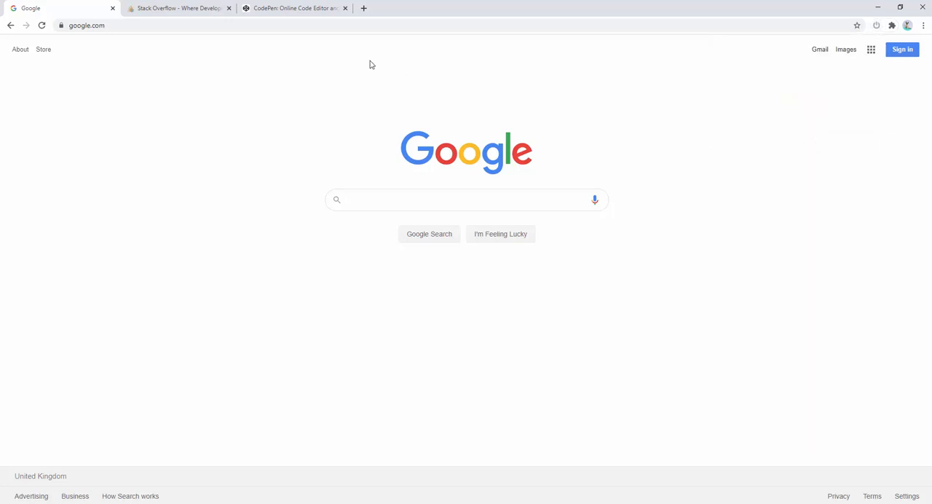
click(177, 8)
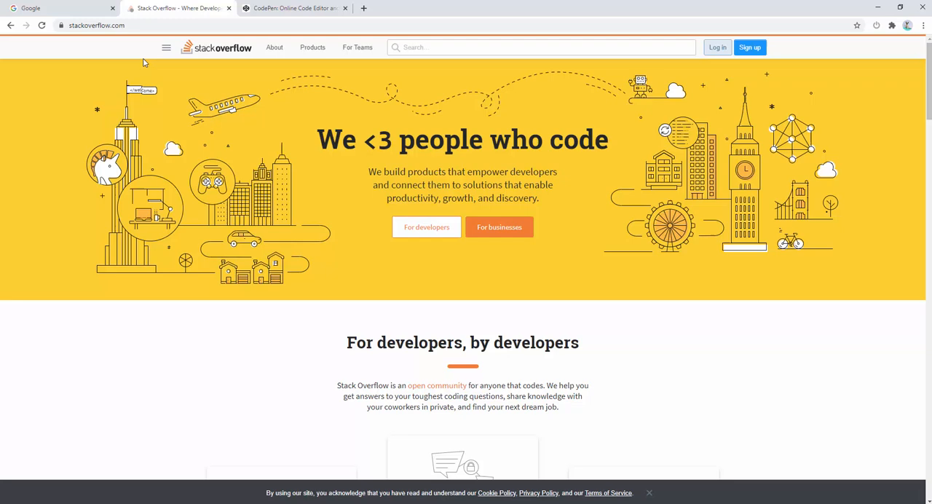
mouse_move(55, 9)
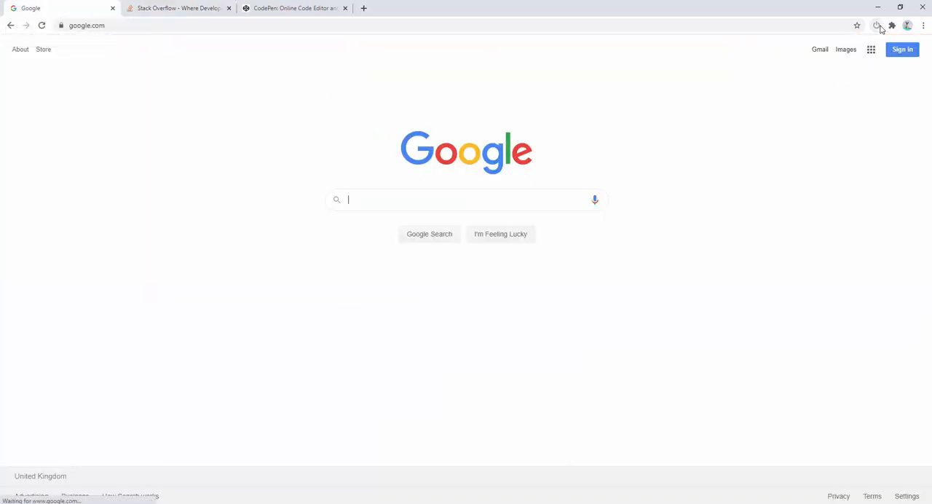
Step: Reopen the Auto Tab Discard popup with its keep-tabs-for-this-site options
click(877, 27)
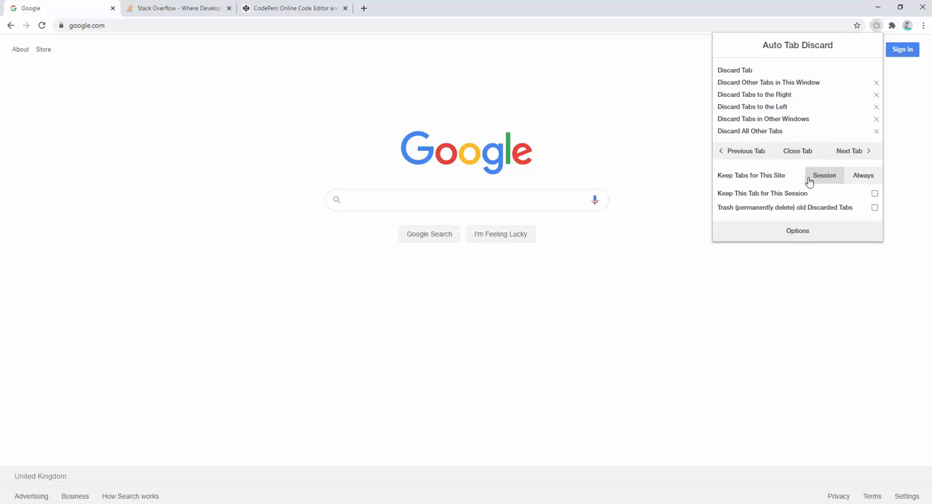
mouse_move(775, 182)
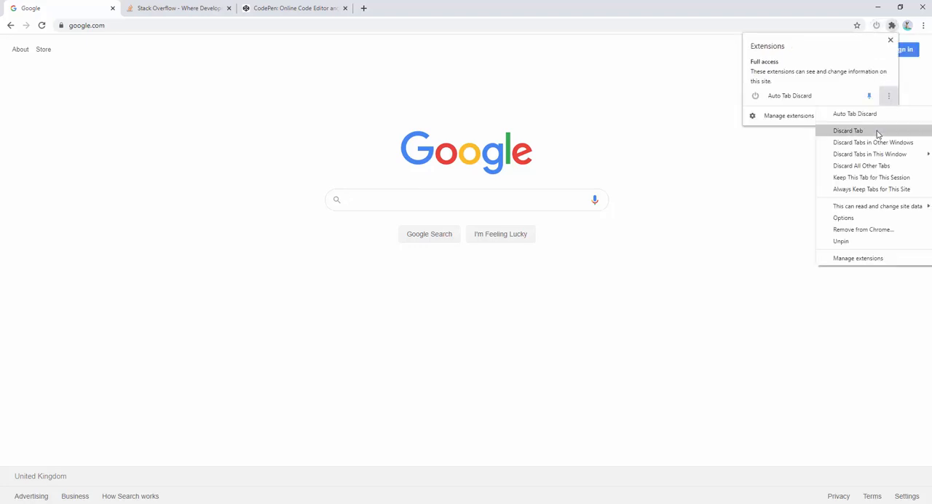
Step: Choose Options to load the Auto Tab Discard options page in a new tab
click(844, 218)
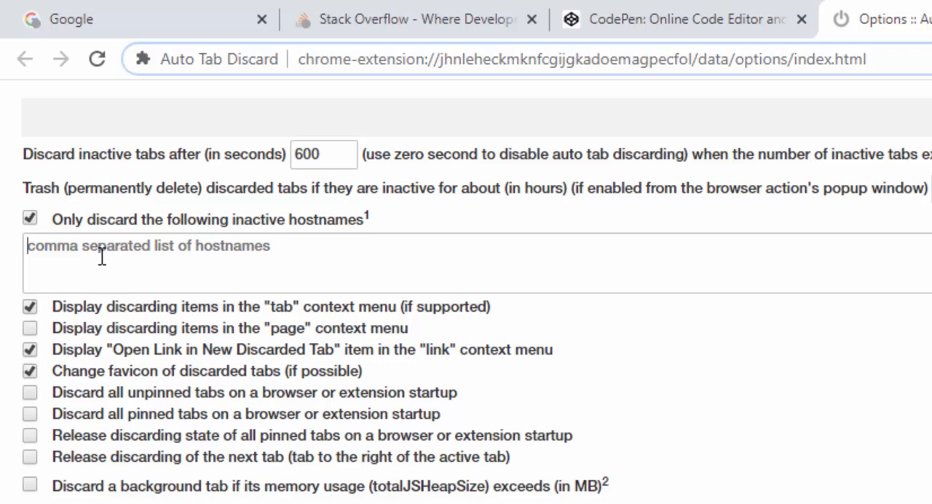
Step: Enter stackoverflow.com as the only inactive hostname to discard, leaving timing at 600 seconds
text(stackoverflow.com)
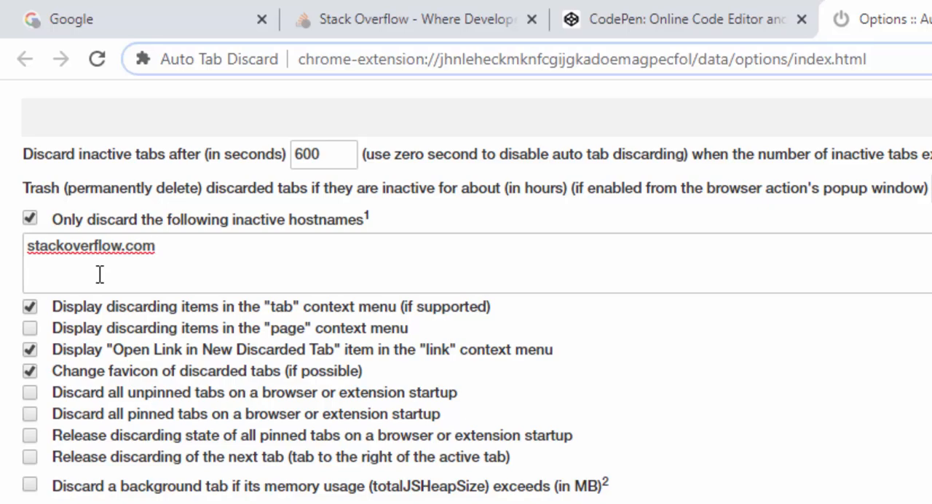
key(ctrl+minus)
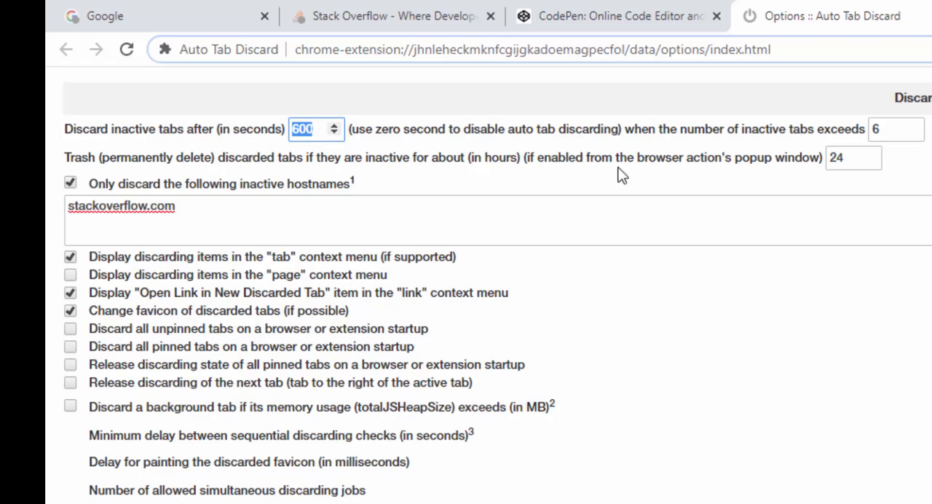
mouse_move(891, 157)
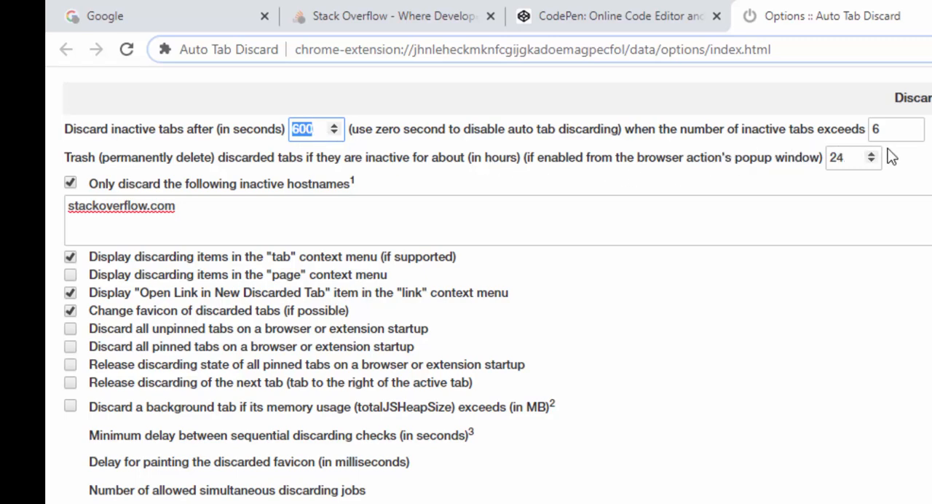
click(891, 129)
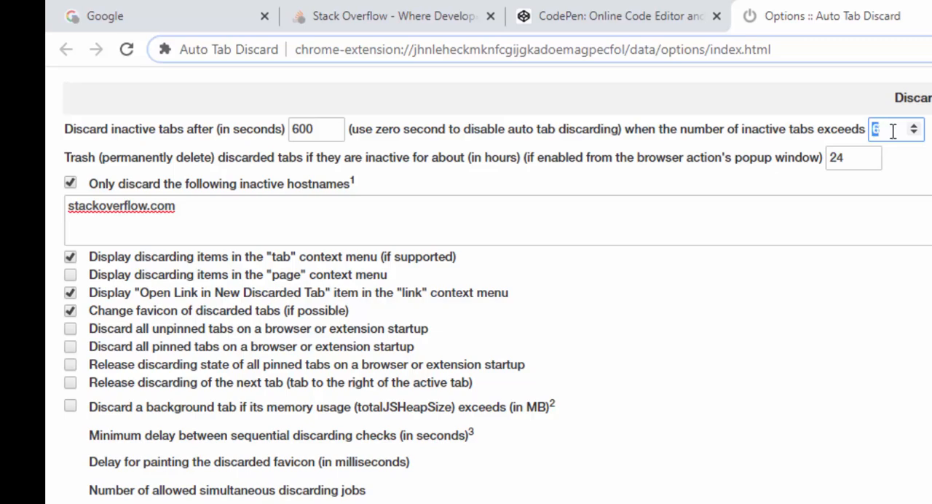